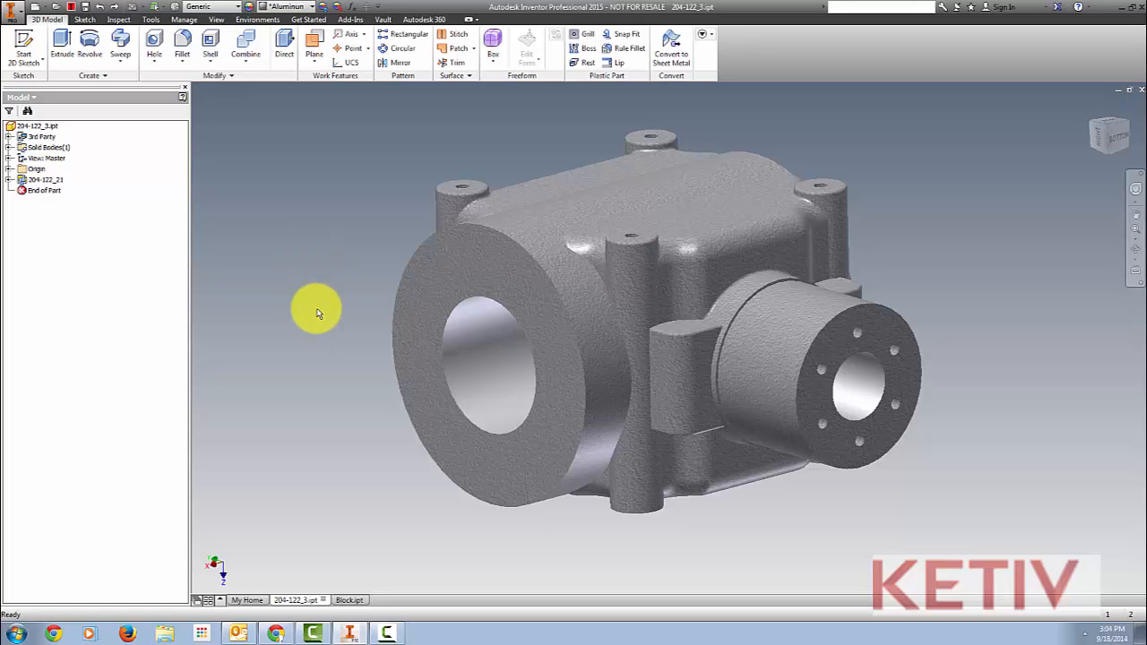
pyautogui.moveTo(313, 363)
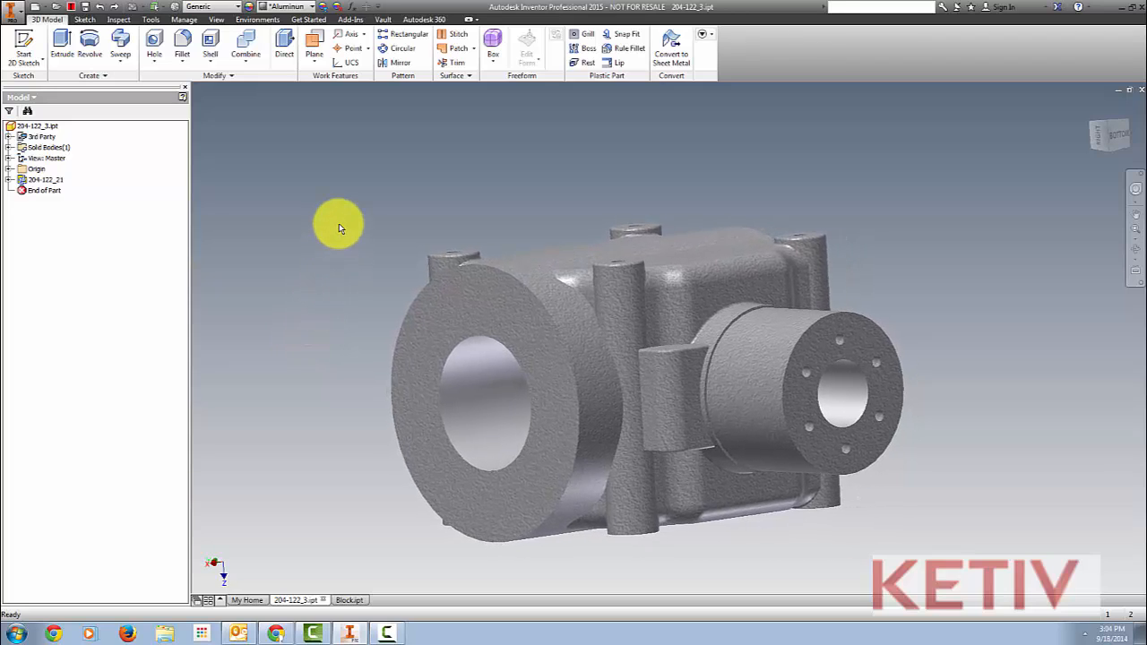
# Browse the work plane options, then start a 2D sketch on a housing plane
pyautogui.click(313, 45)
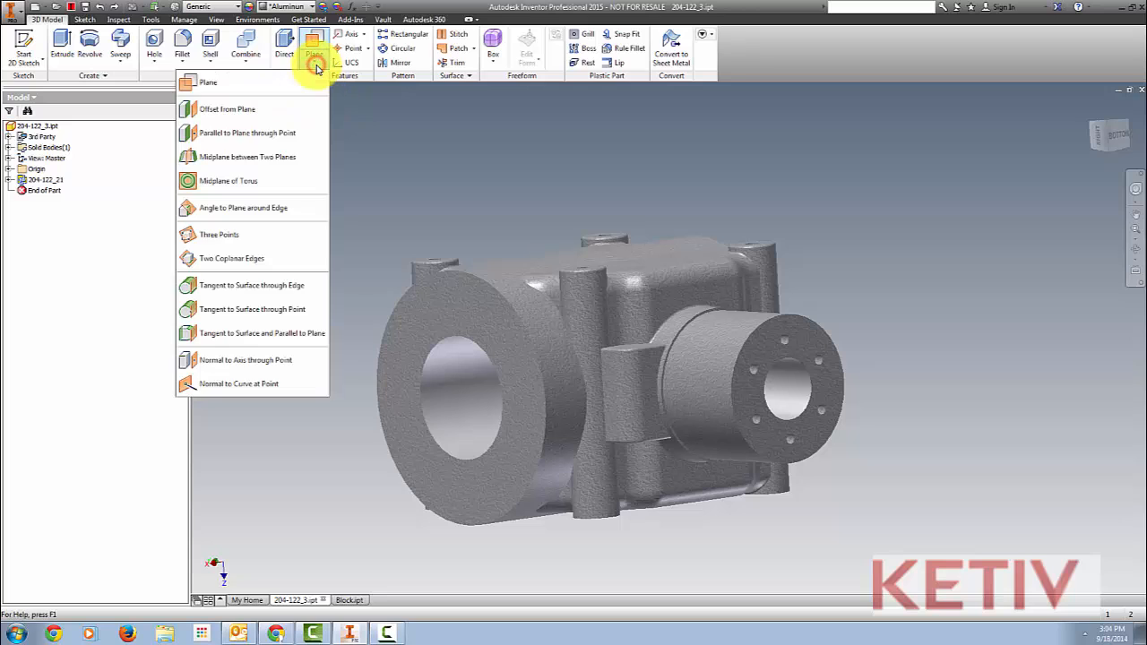
pyautogui.click(208, 82)
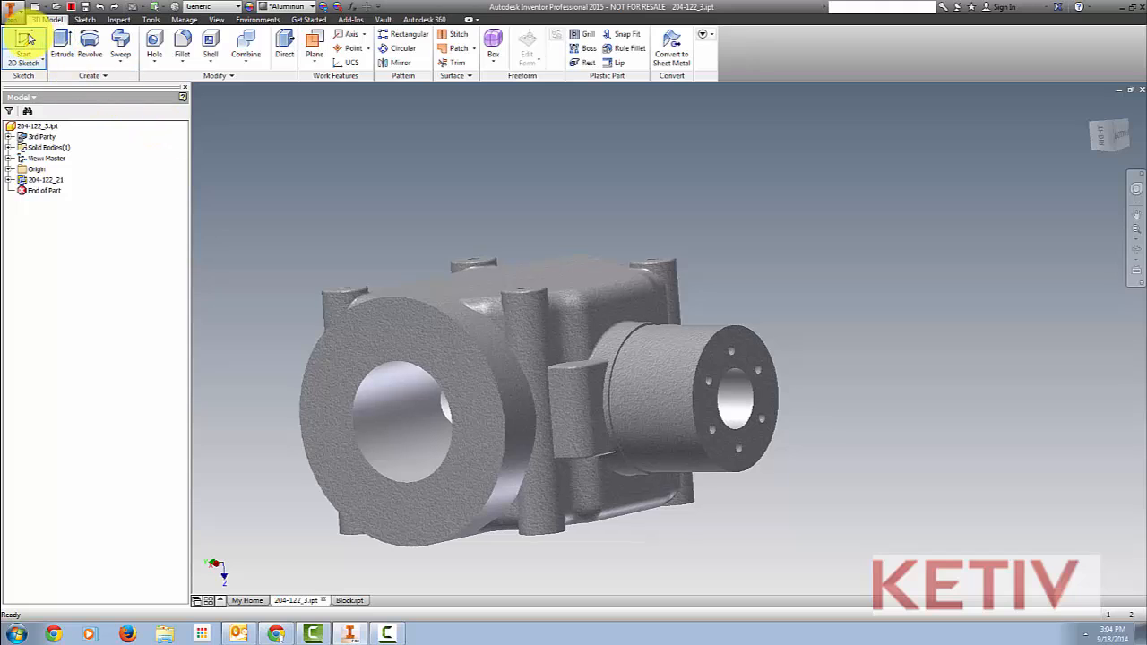
pyautogui.click(21, 40)
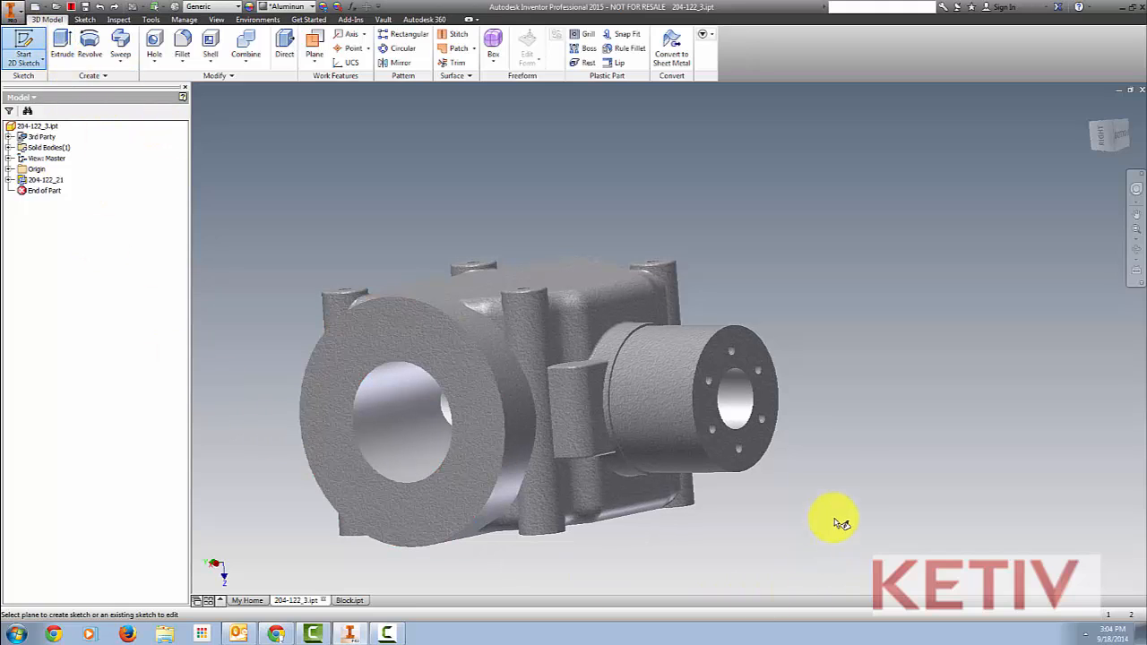
pyautogui.click(739, 412)
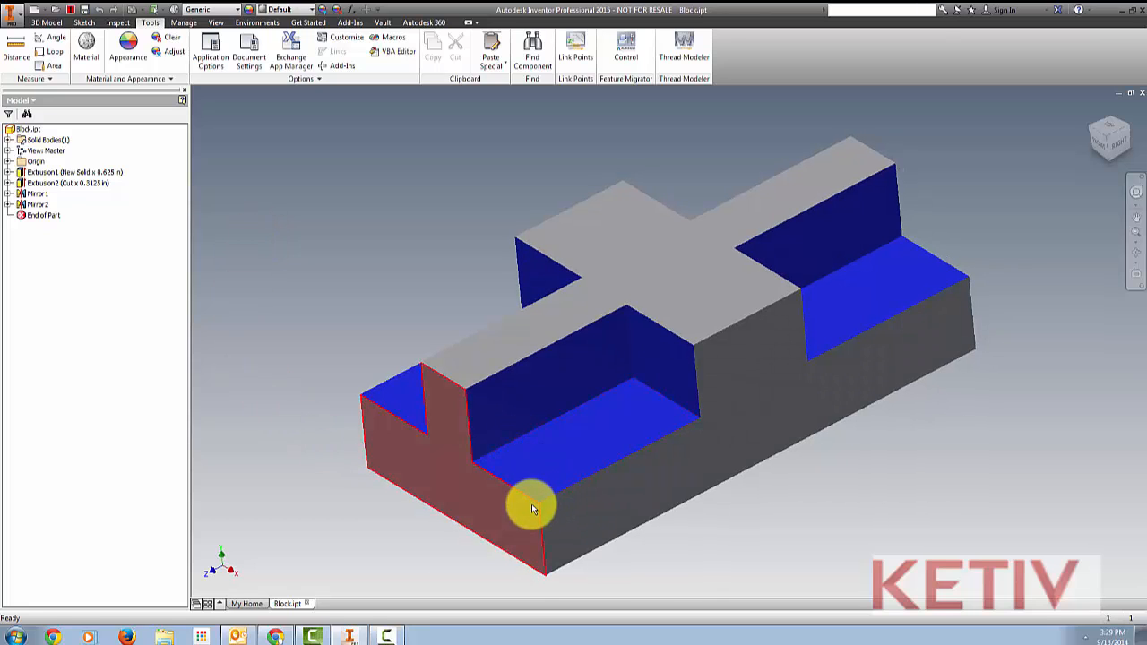
pyautogui.moveTo(688, 588)
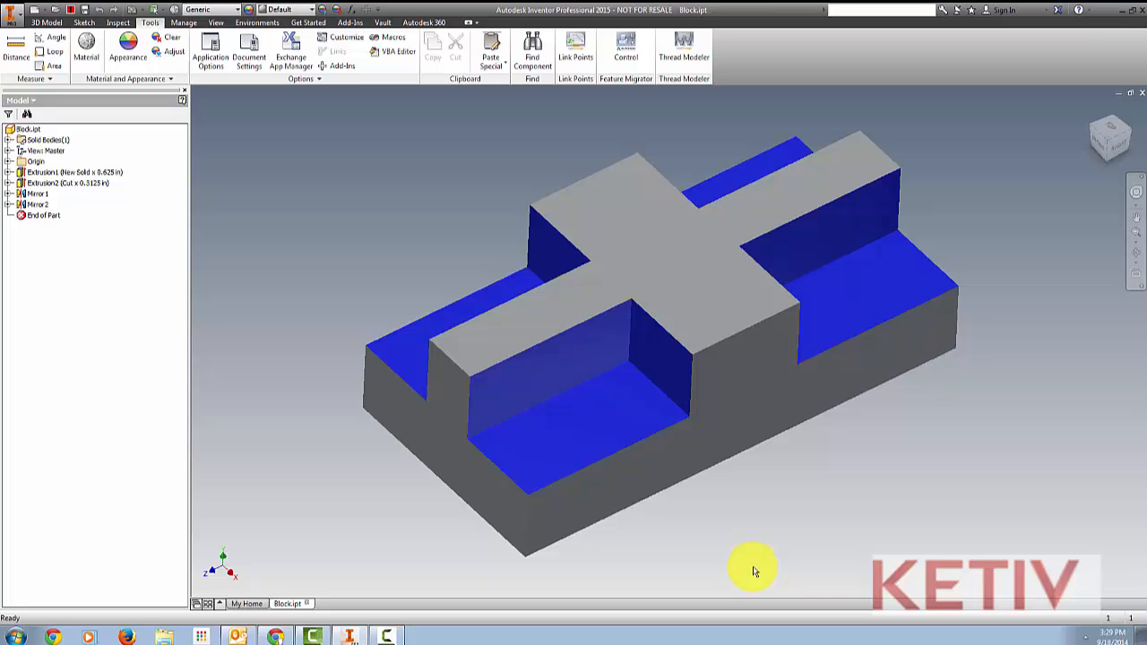
pyautogui.moveTo(482, 565)
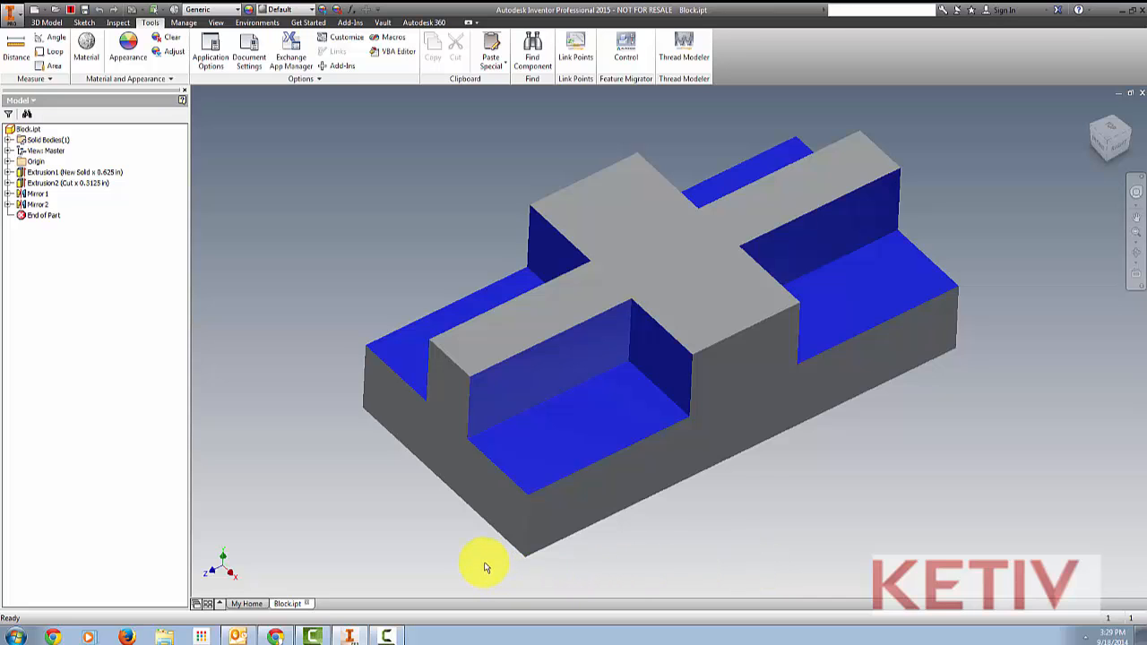
pyautogui.click(557, 453)
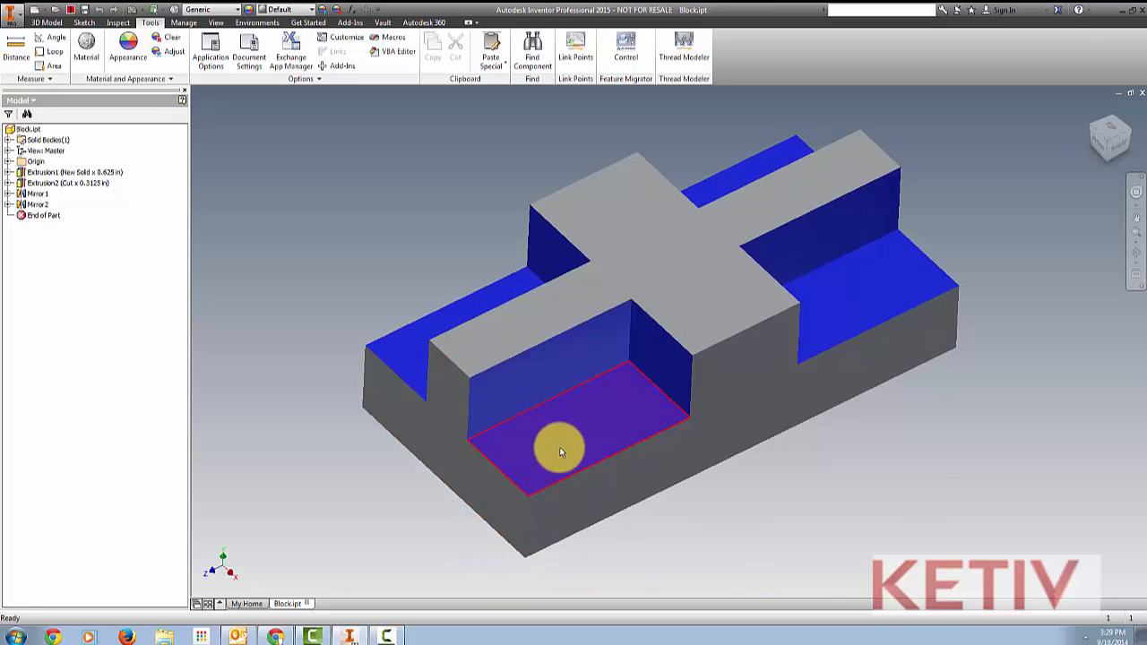
pyautogui.moveTo(568, 436)
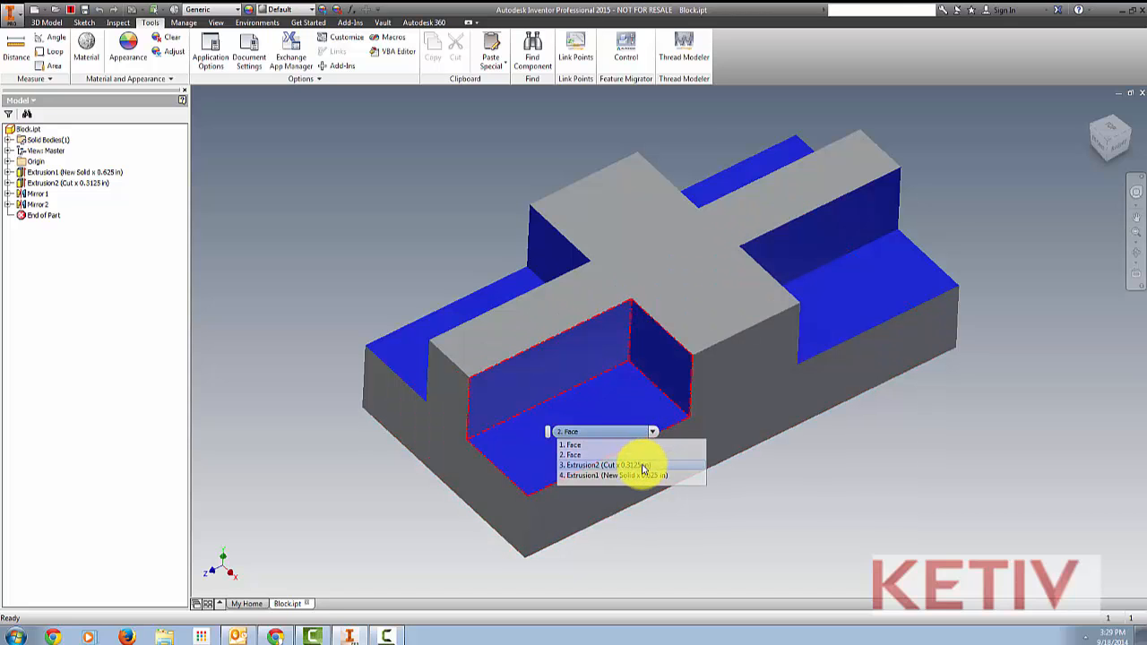
pyautogui.click(614, 465)
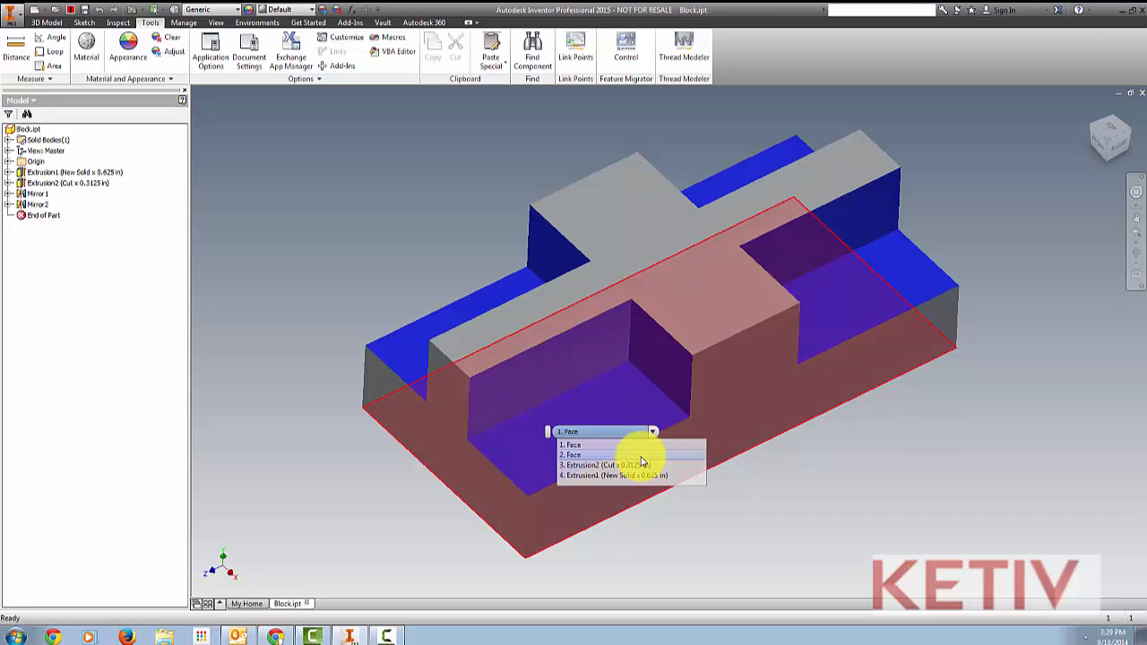
pyautogui.click(616, 454)
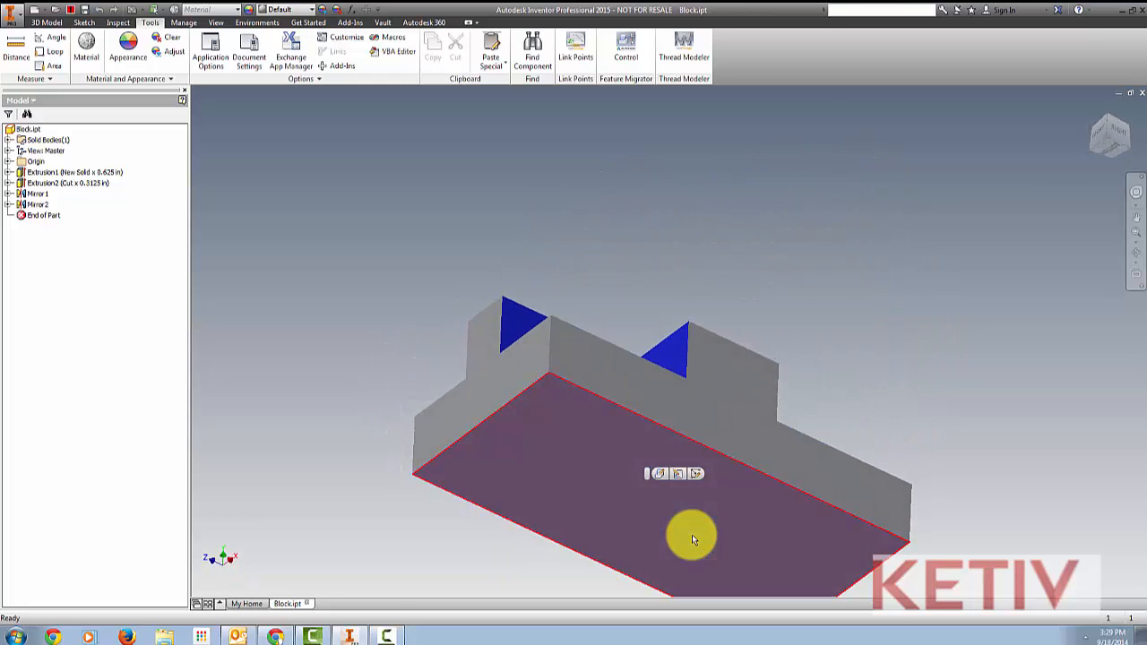
pyautogui.moveTo(695, 537); pyautogui.dragTo(697, 544)
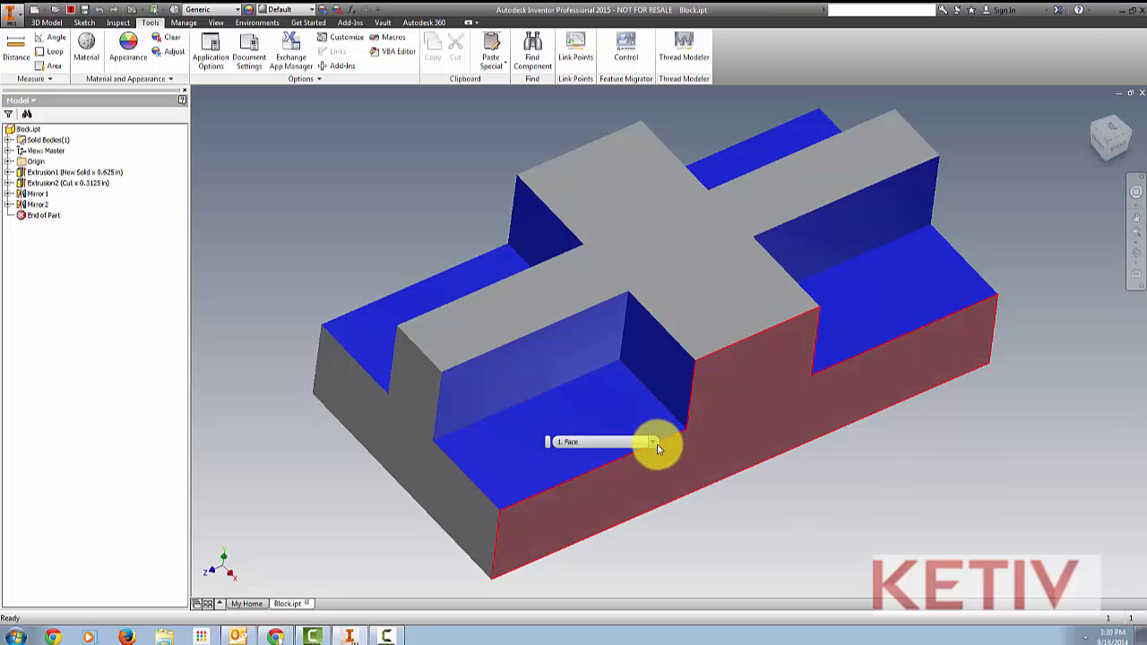
pyautogui.click(652, 442)
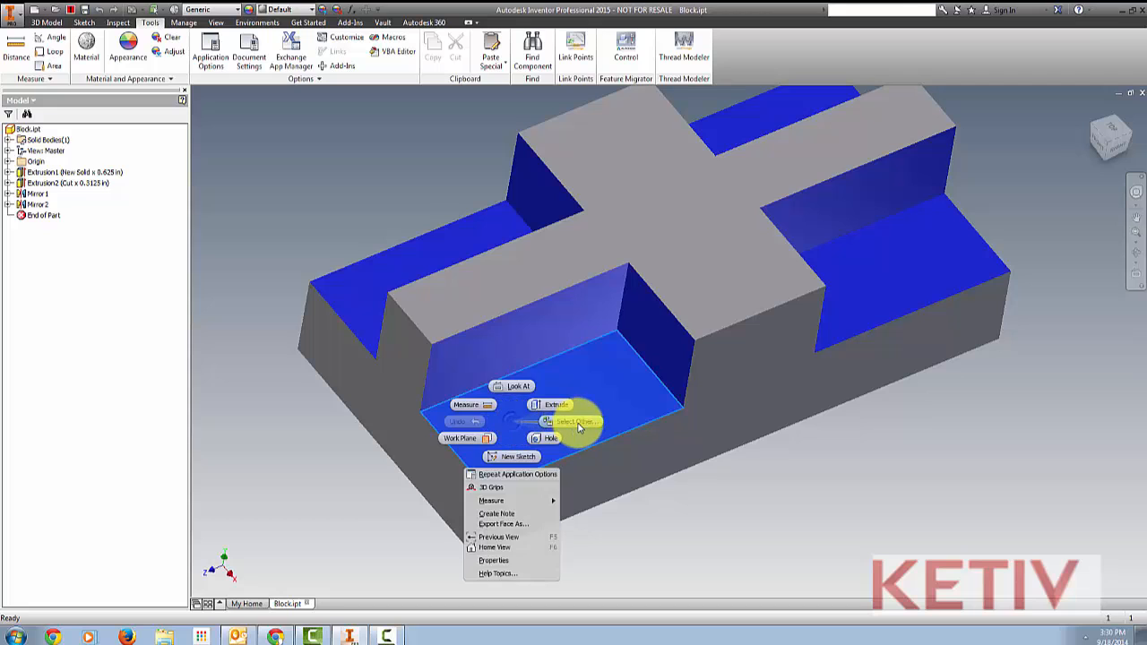
pyautogui.click(573, 421)
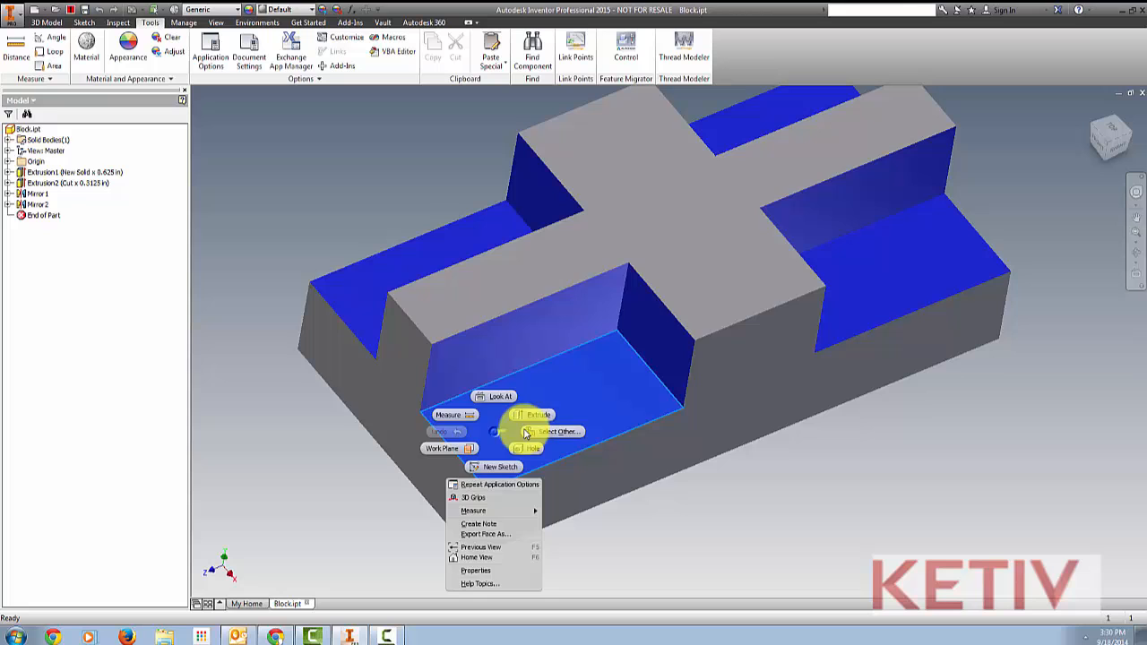
pyautogui.click(553, 431)
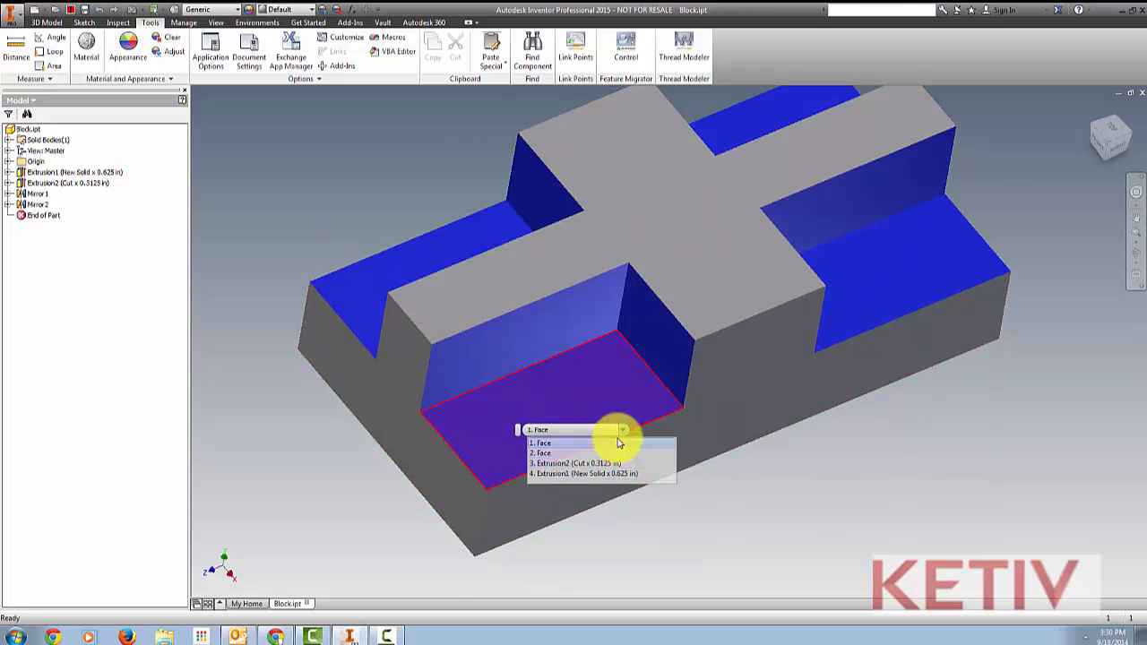
pyautogui.click(752, 467)
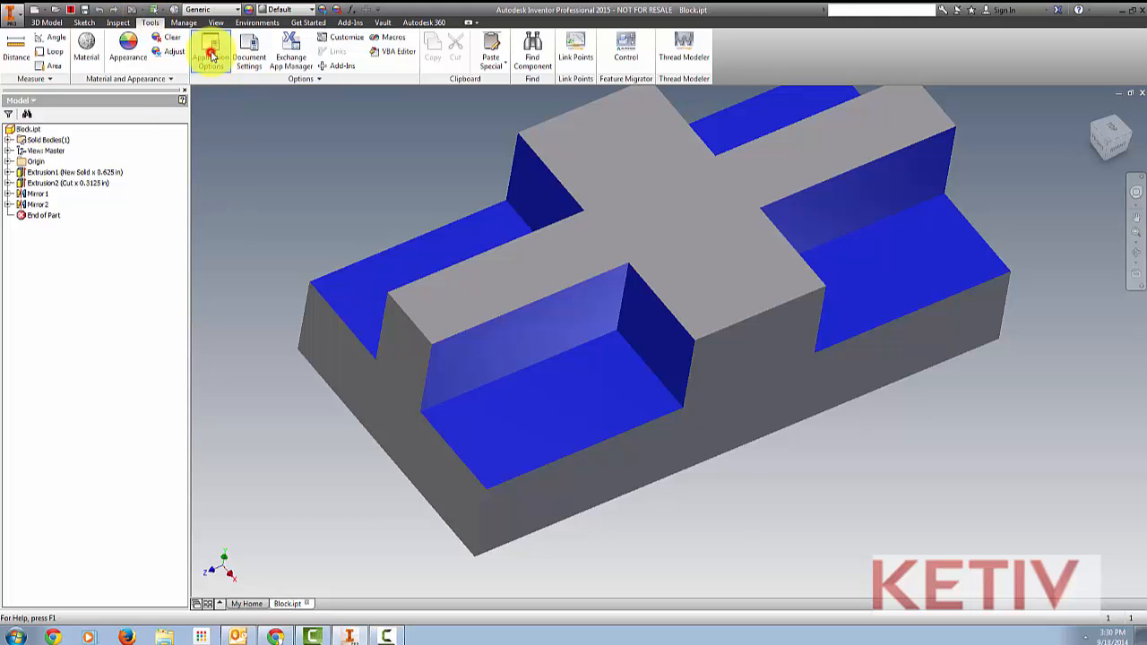
# Set the Select Other delay to 1.0 second in Application Options
pyautogui.click(211, 47)
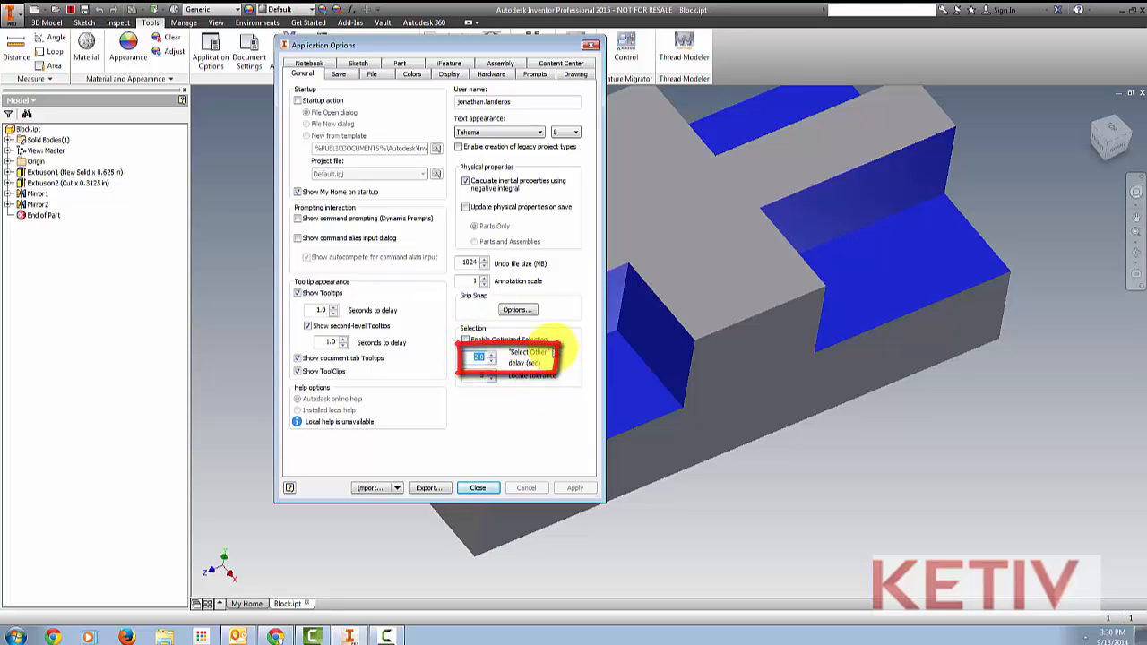
pyautogui.moveTo(598, 378)
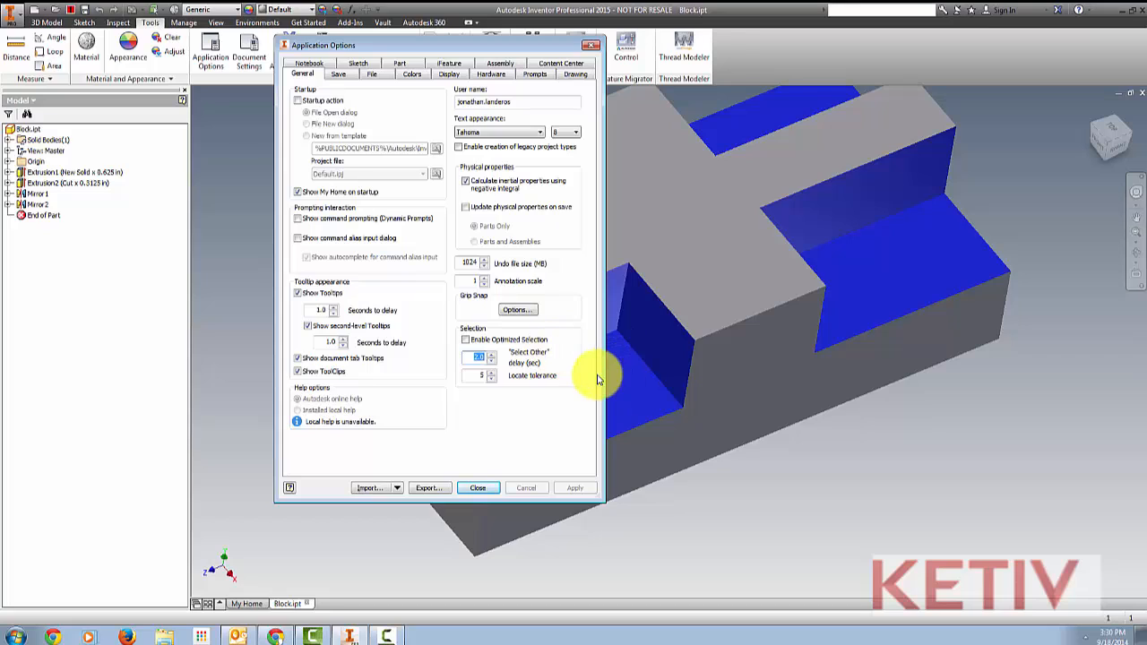
pyautogui.moveTo(593, 382)
pyautogui.write('1')
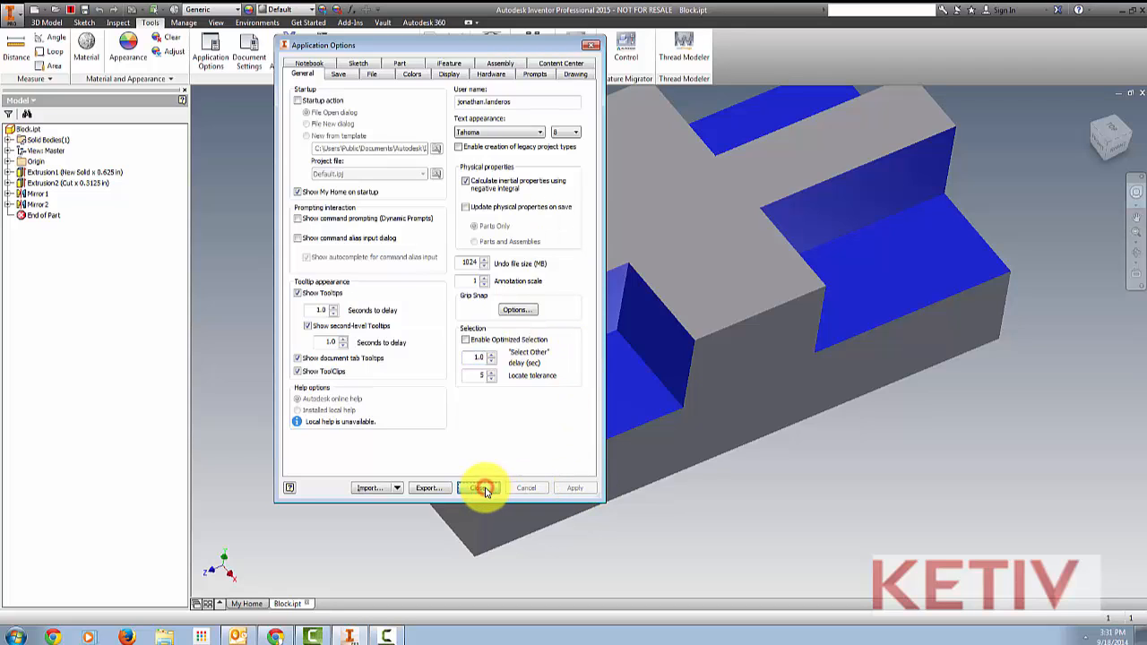
pyautogui.click(481, 488)
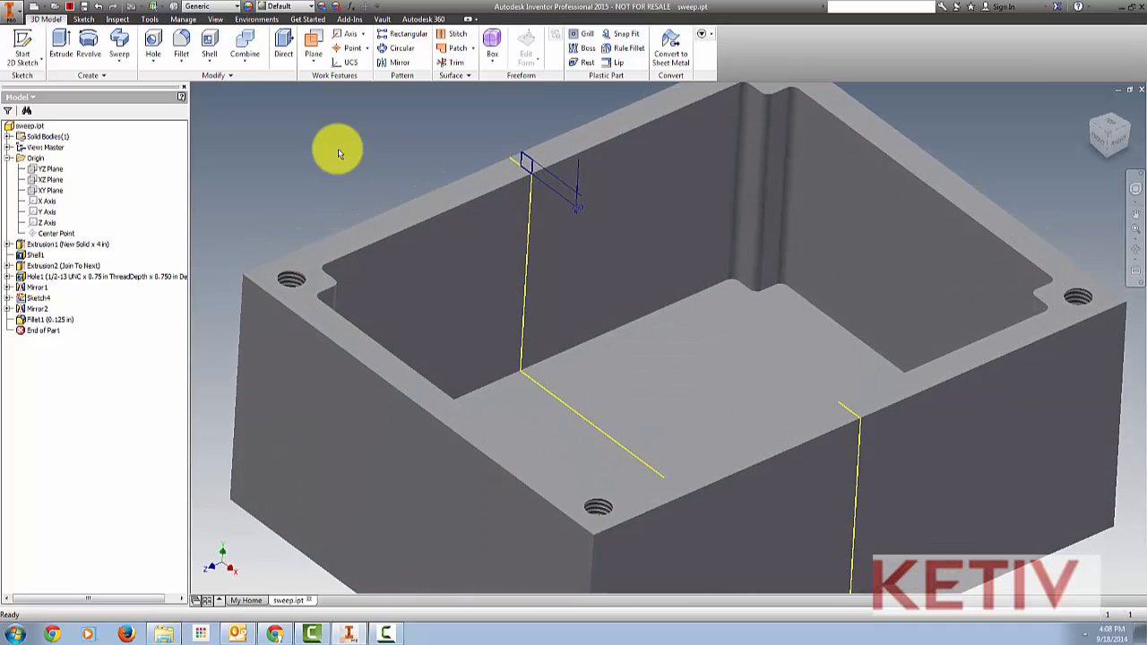
# Sweep the profile along the box's top rim edge as a joined lip
pyautogui.click(117, 45)
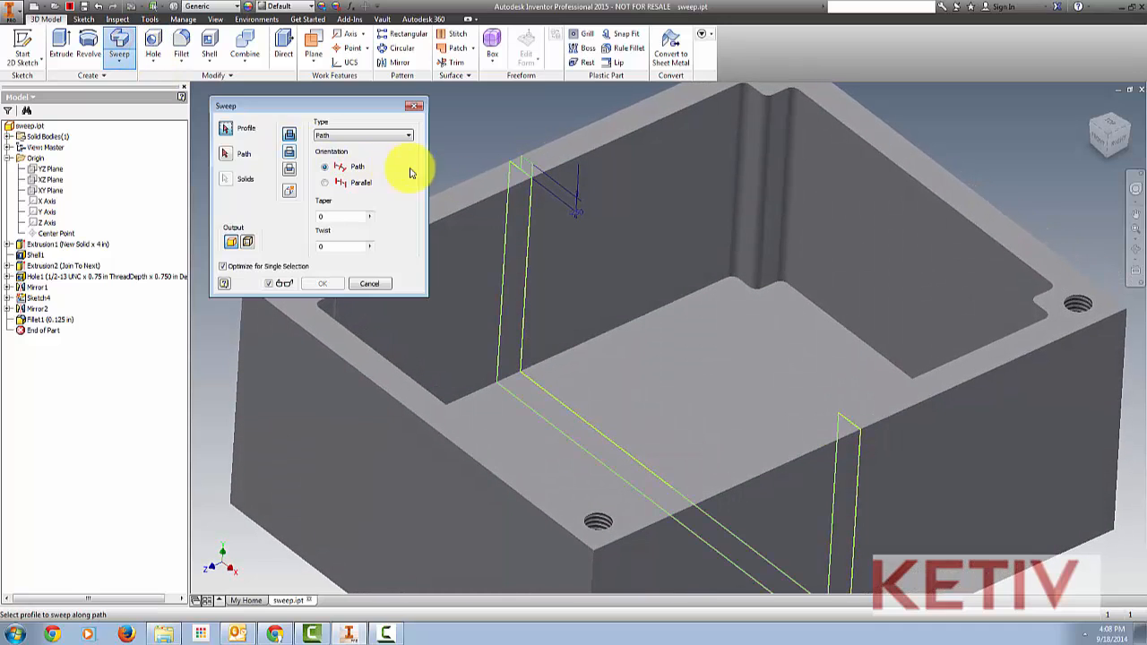
pyautogui.click(244, 154)
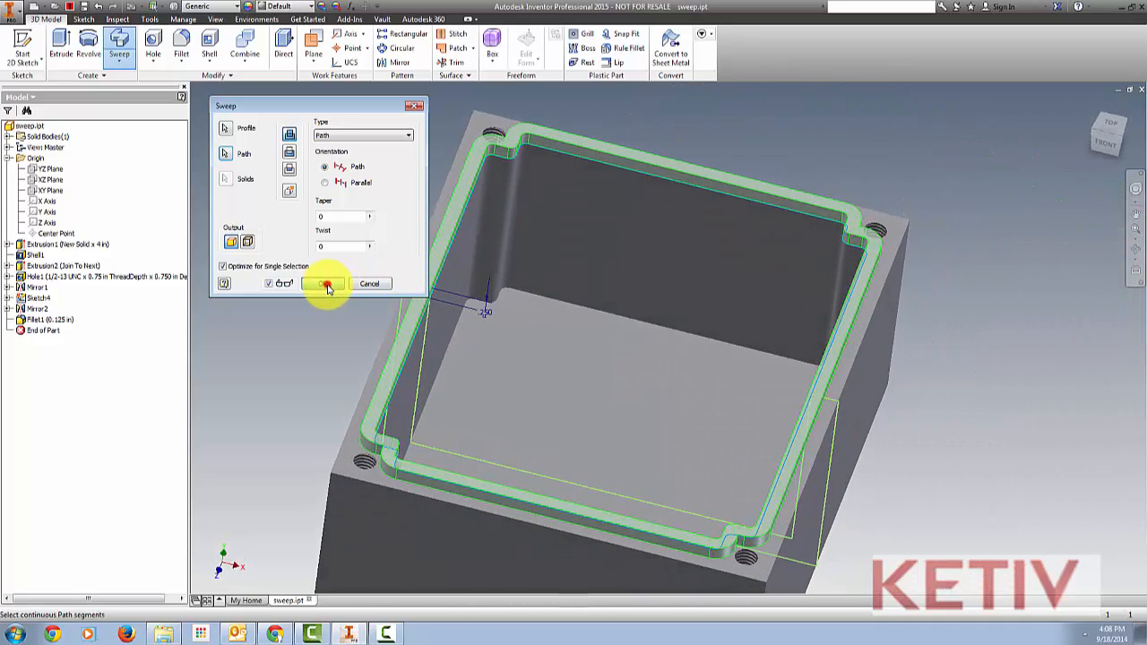
pyautogui.click(326, 283)
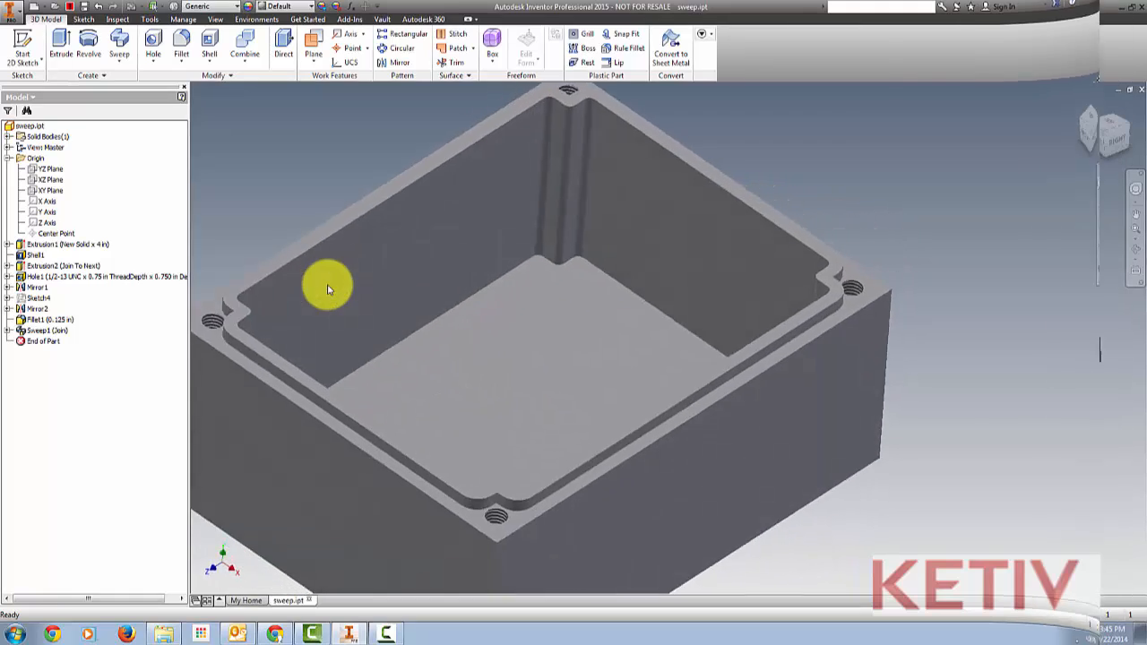
pyautogui.click(290, 601)
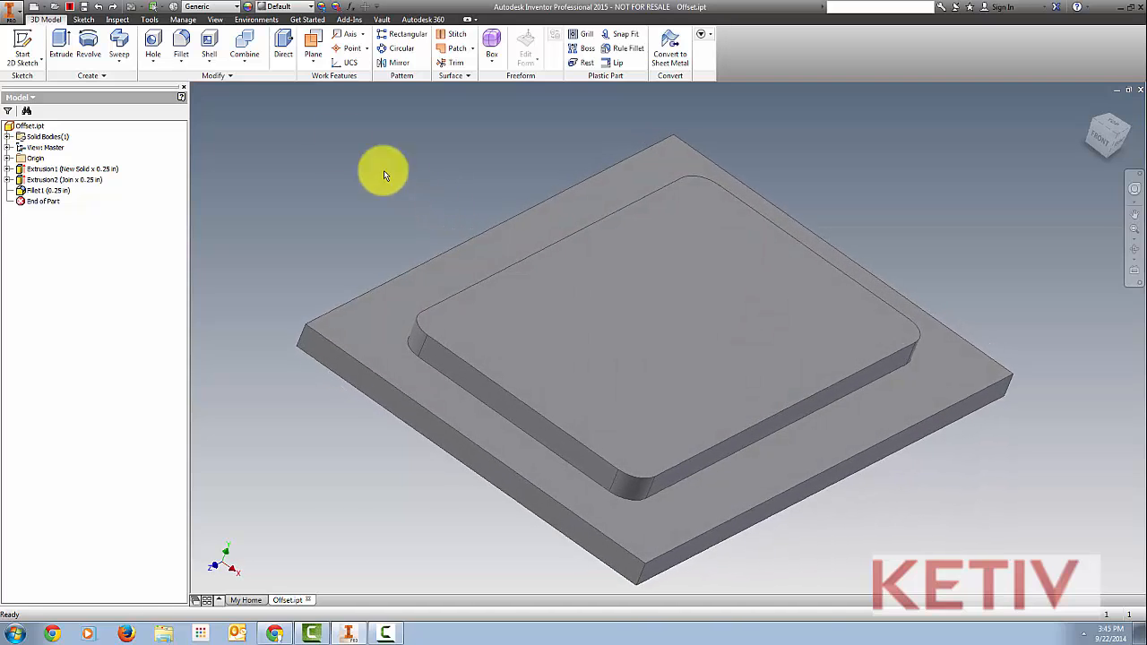
# Start a hole on the offset plate's top face, then cancel without creating one
pyautogui.click(152, 43)
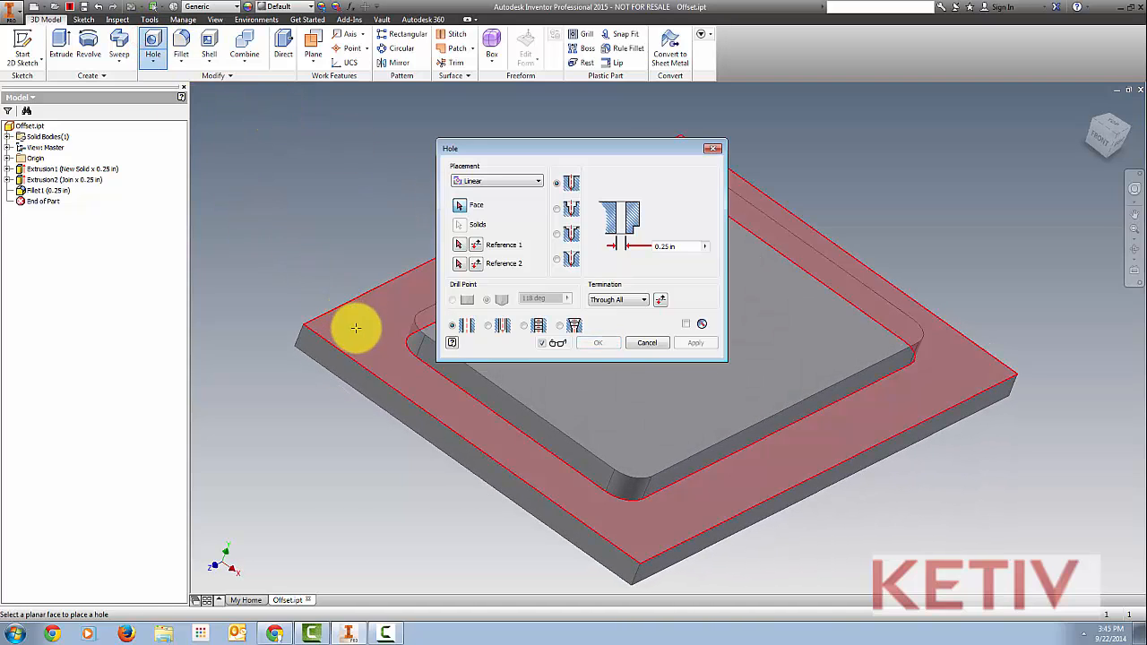
pyautogui.click(355, 327)
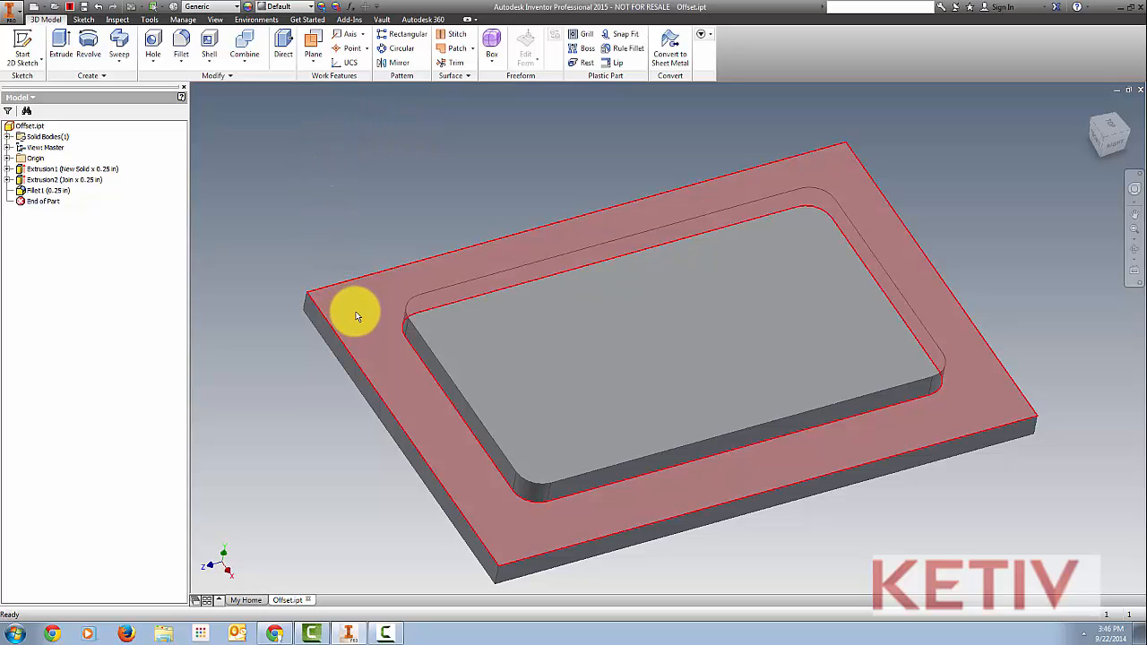
pyautogui.click(372, 294)
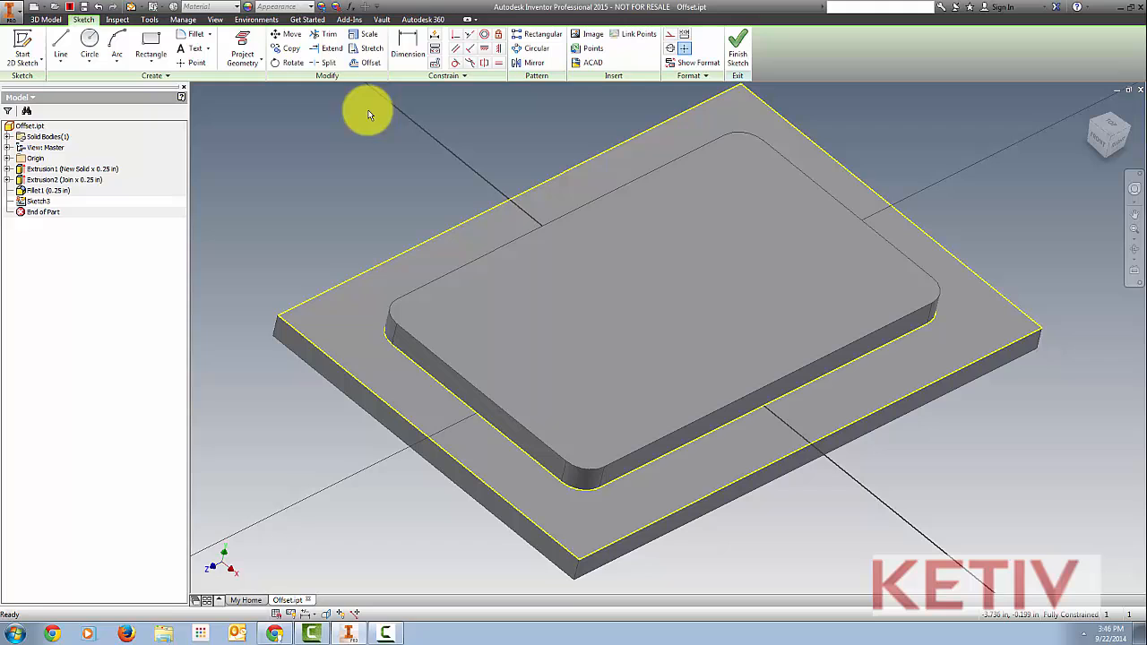
pyautogui.moveTo(363, 67)
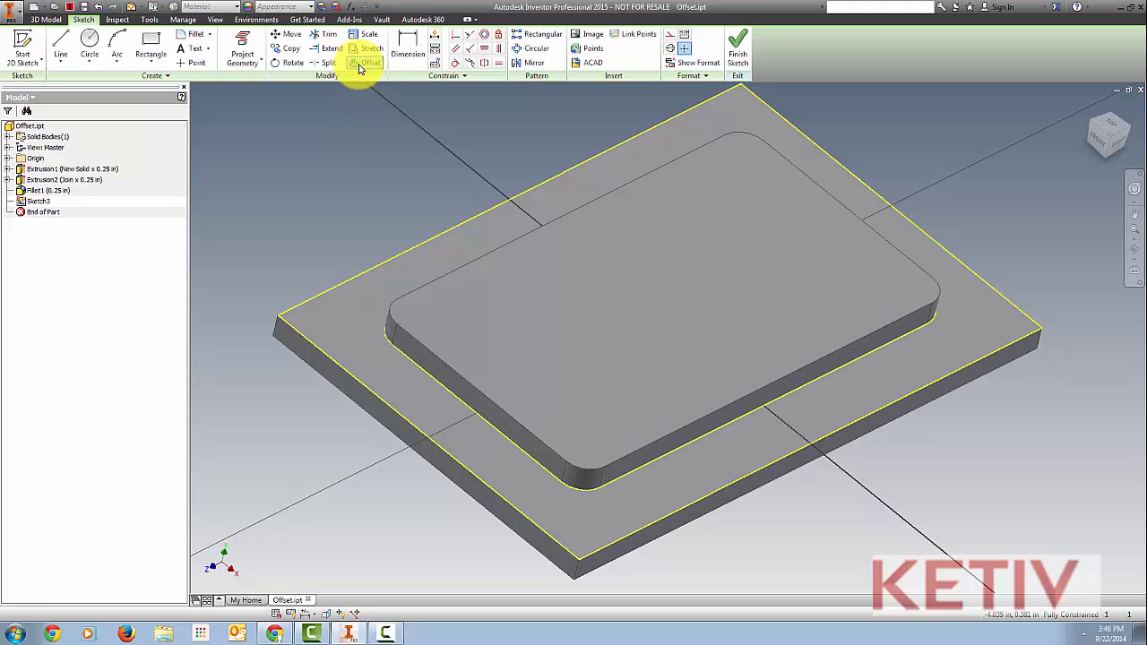
# Offset the plate's outer edge loop inward by 0.250 and finish the sketch
pyautogui.click(368, 60)
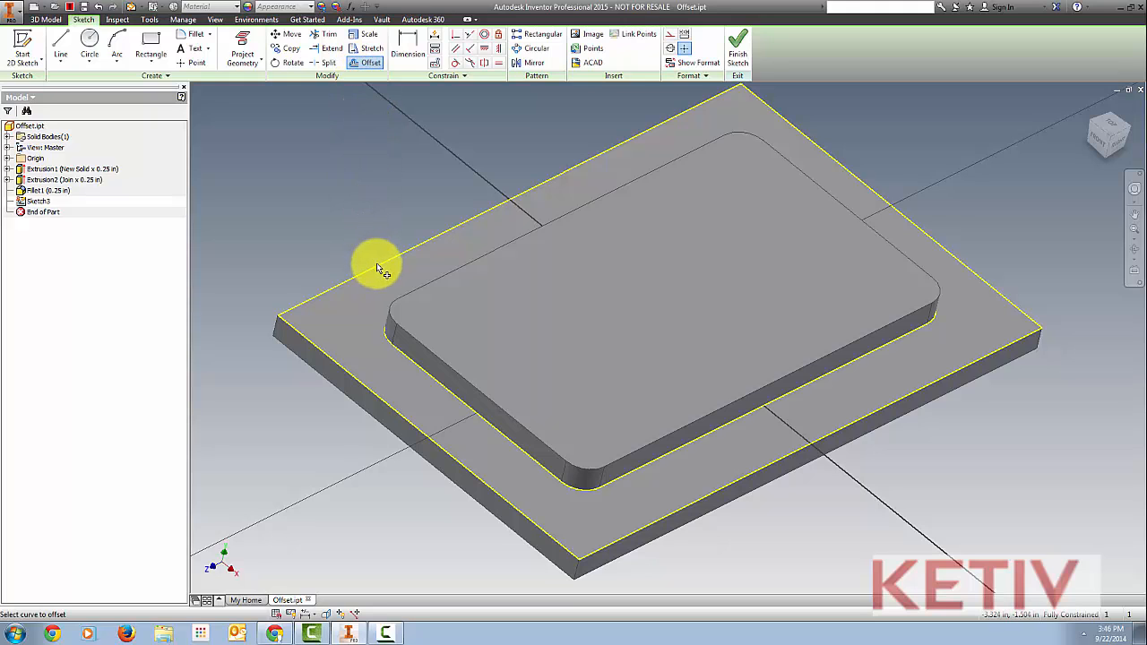
pyautogui.click(377, 267)
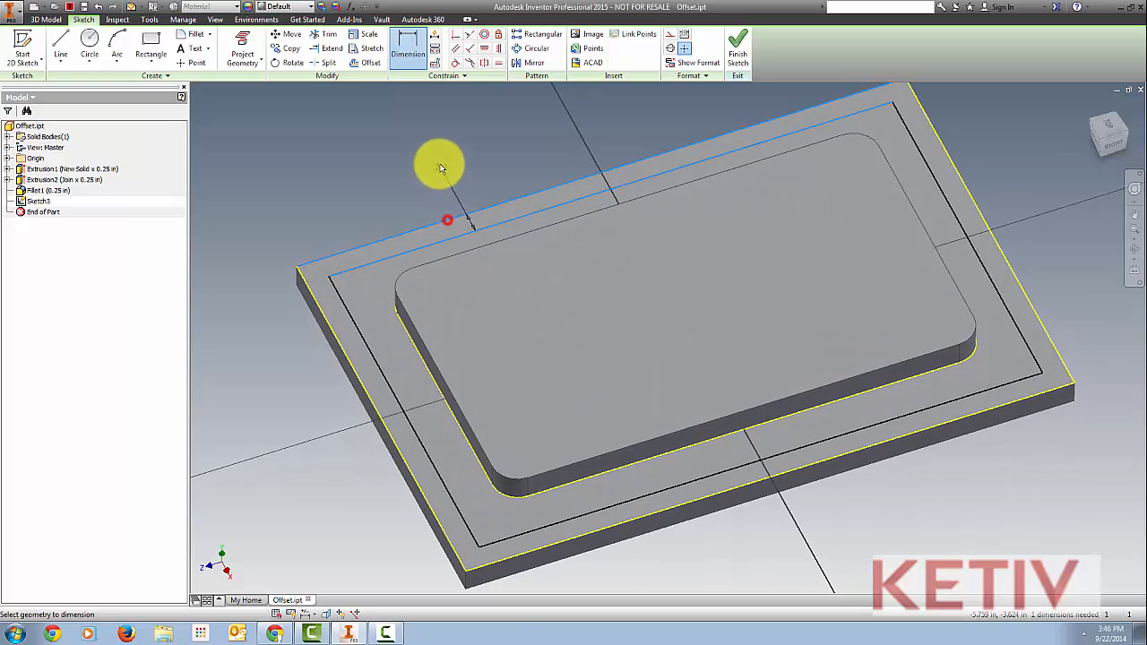
pyautogui.click(447, 220)
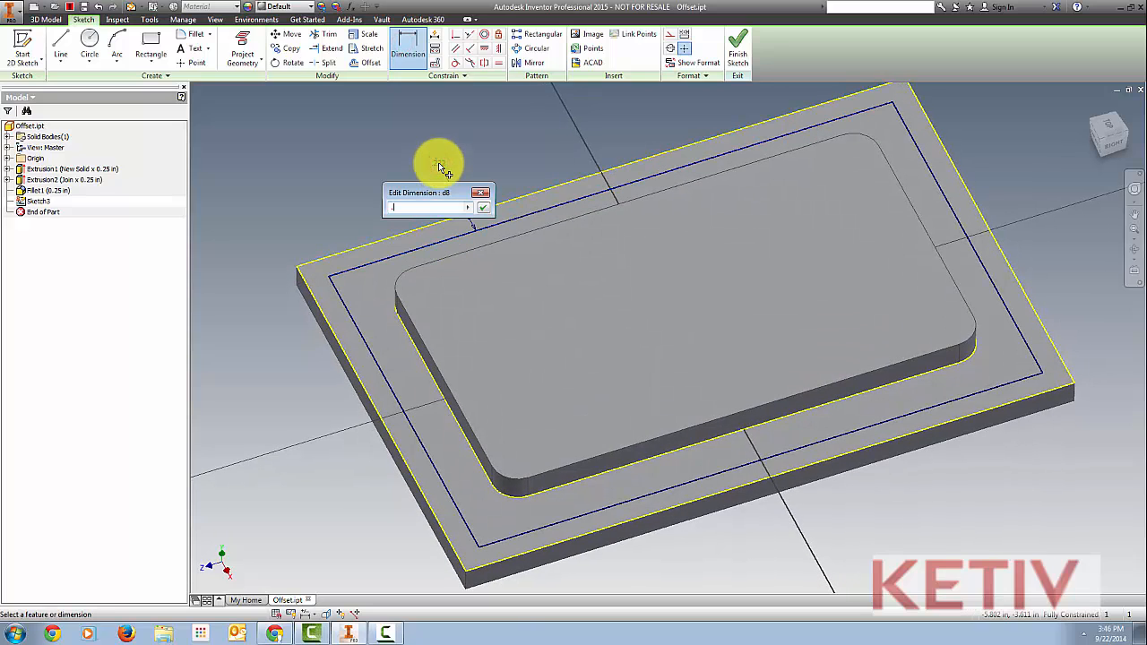
pyautogui.click(482, 207)
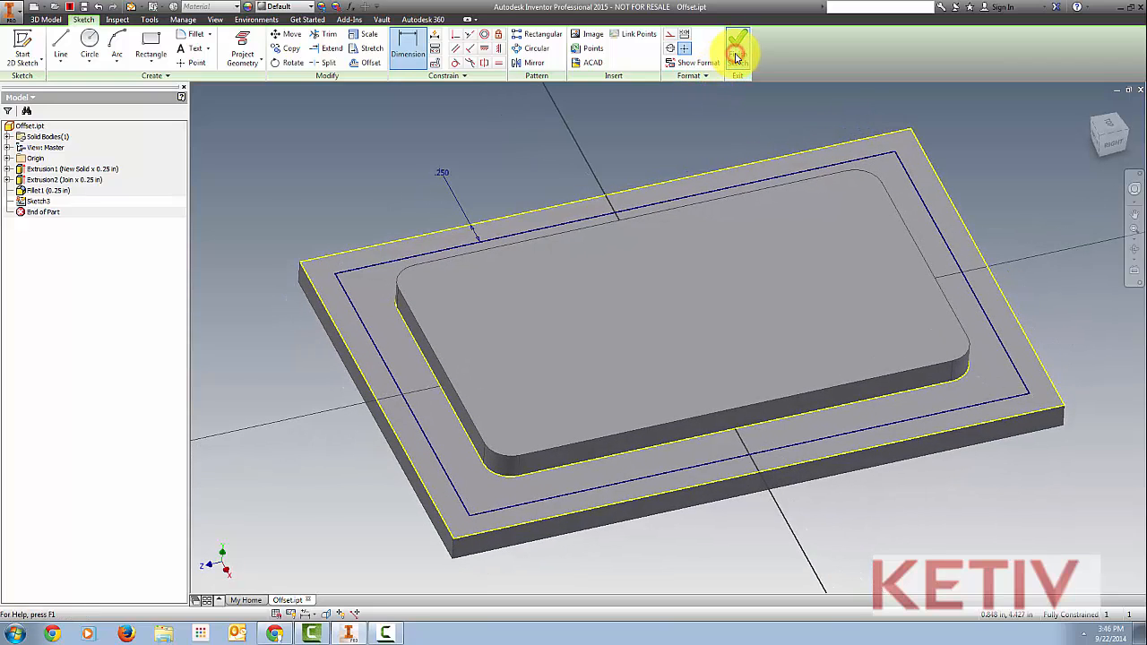
pyautogui.click(736, 45)
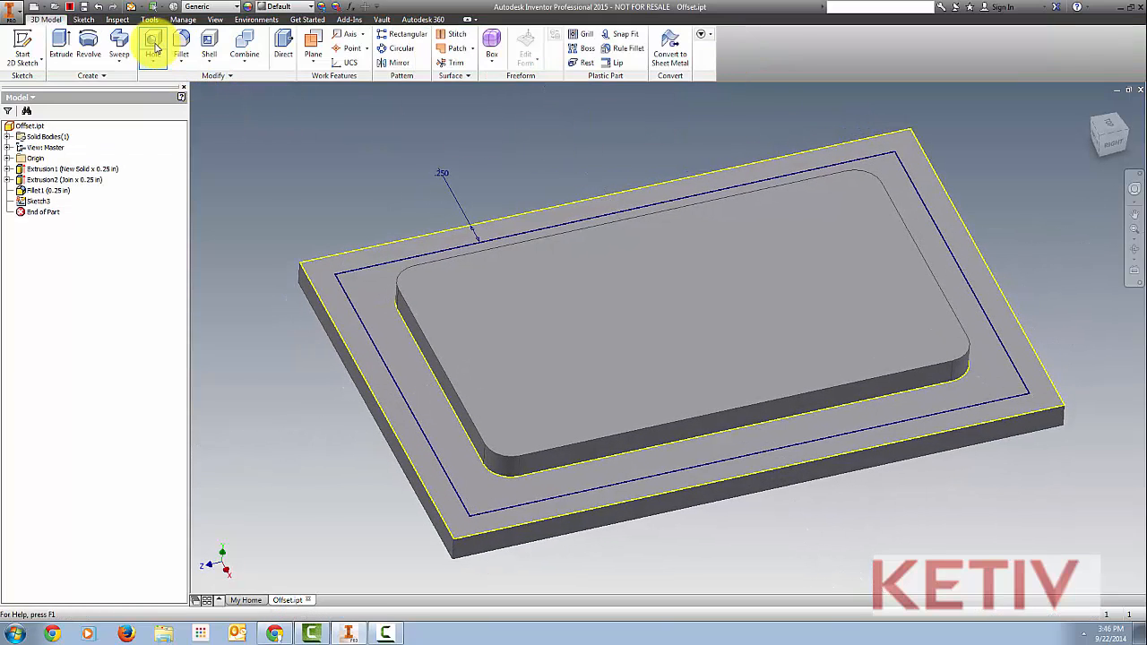
# Place 0.25 in Through All holes at the offset loop's corners
pyautogui.click(153, 46)
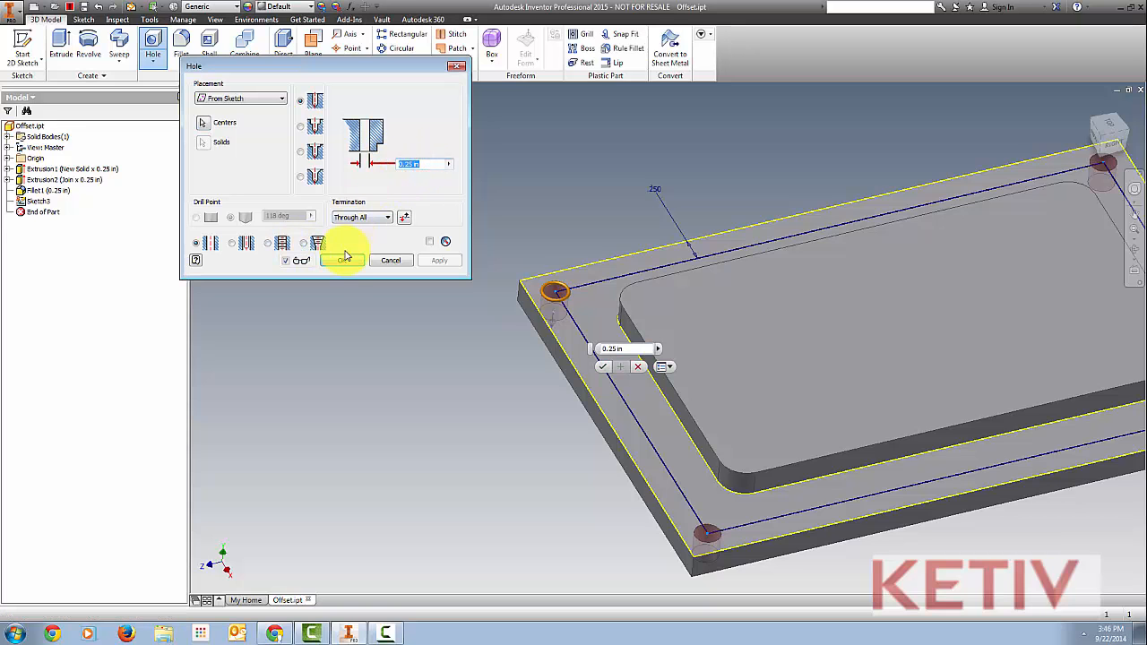
pyautogui.click(342, 260)
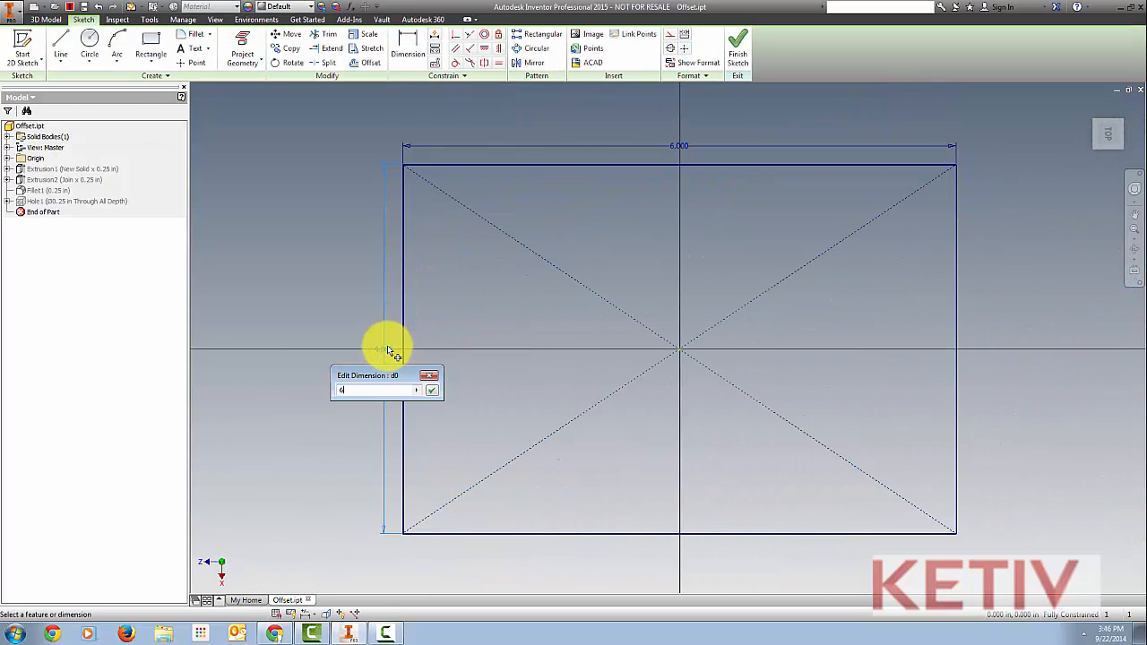
pyautogui.click(736, 49)
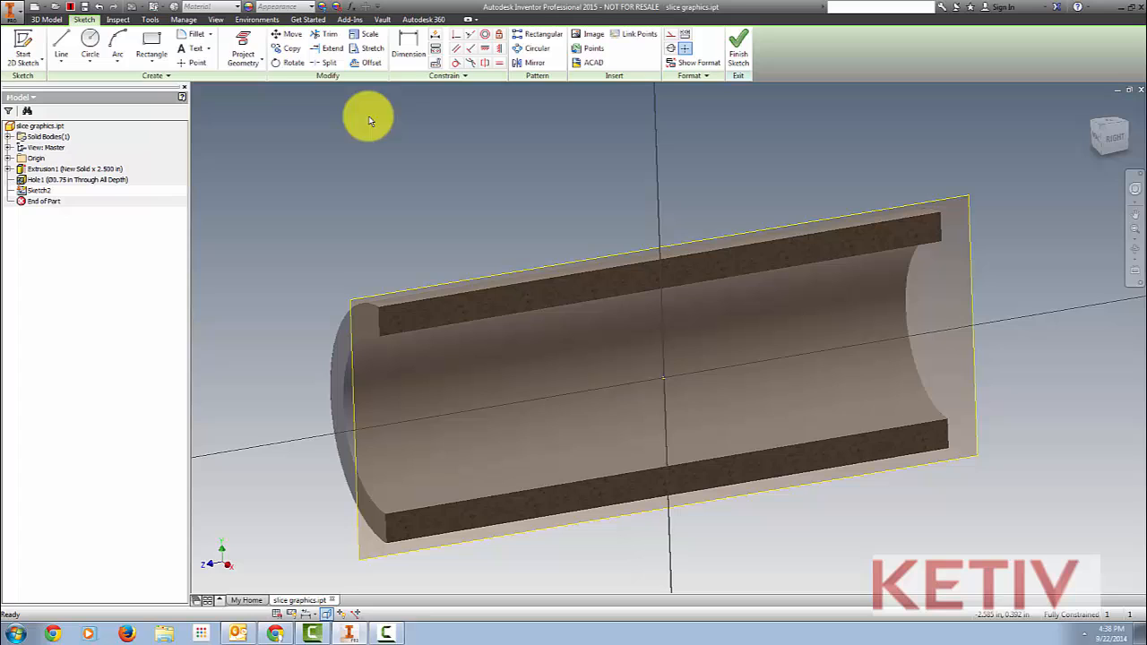
# Project the sliced section's cut edges and draw a small circle on the wall
pyautogui.click(245, 47)
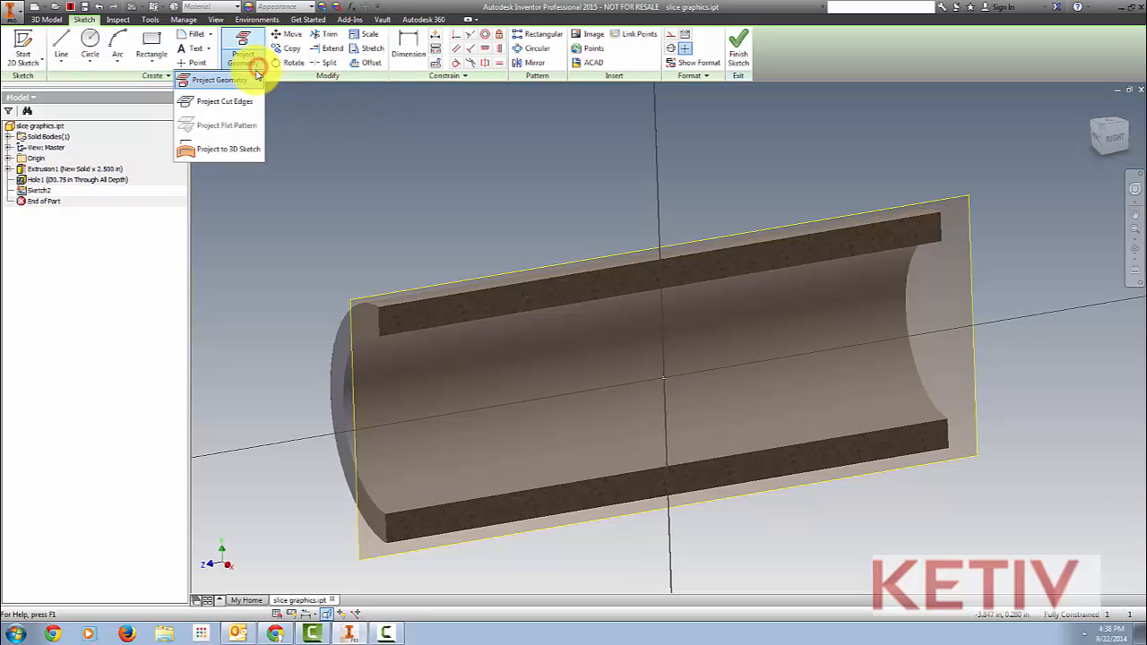
pyautogui.moveTo(224, 101)
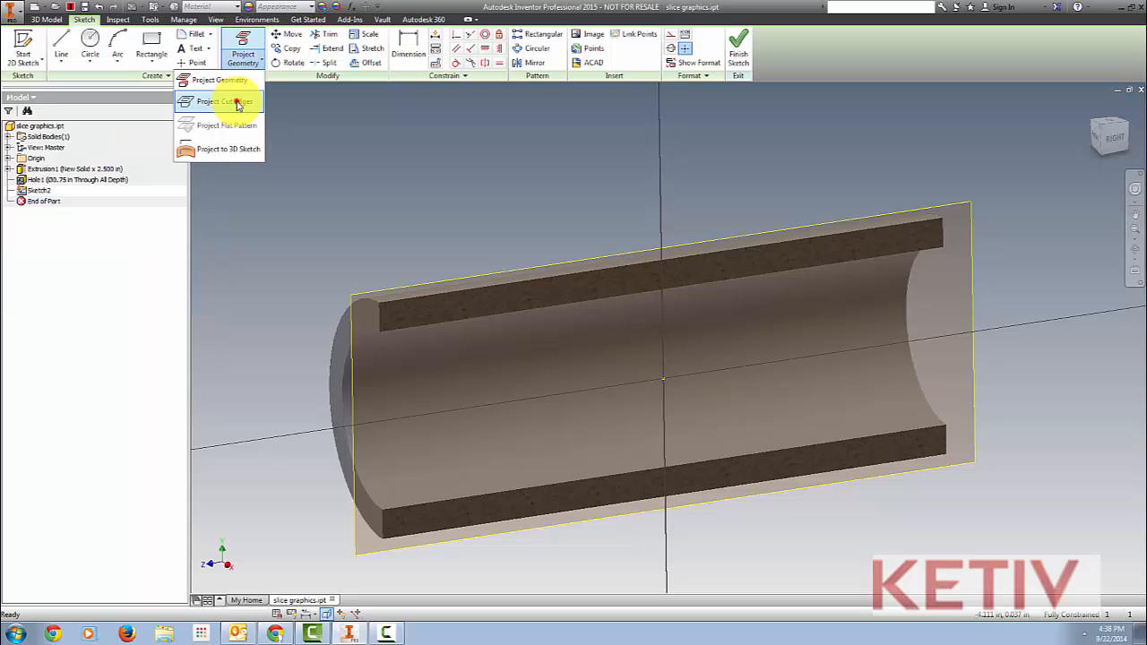
pyautogui.click(220, 102)
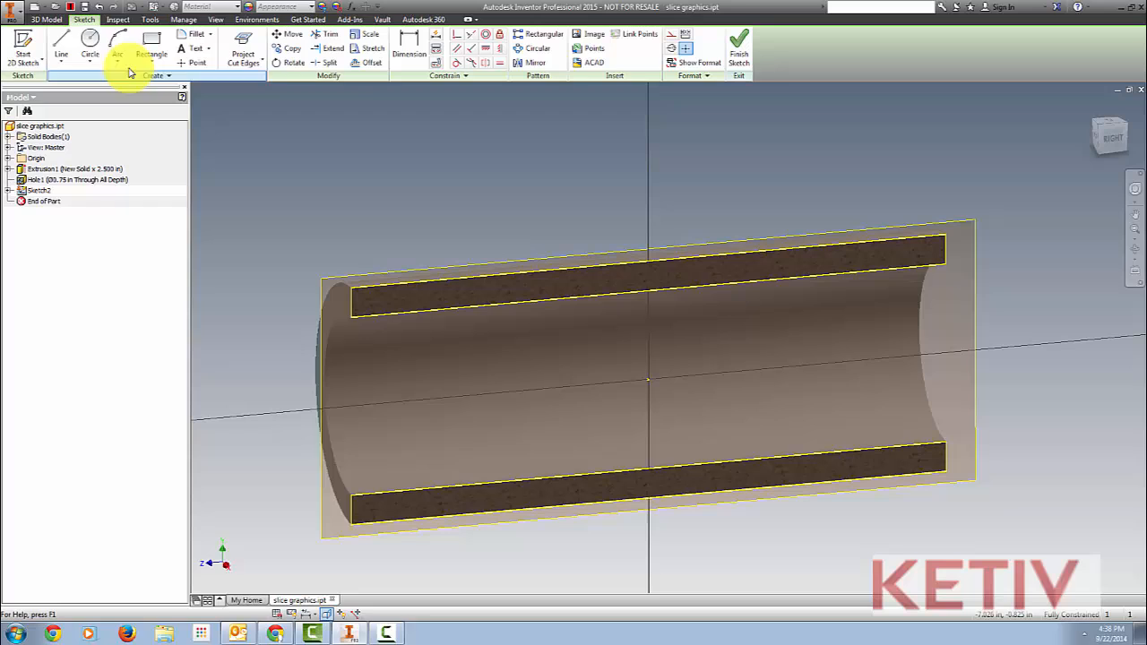
pyautogui.click(87, 51)
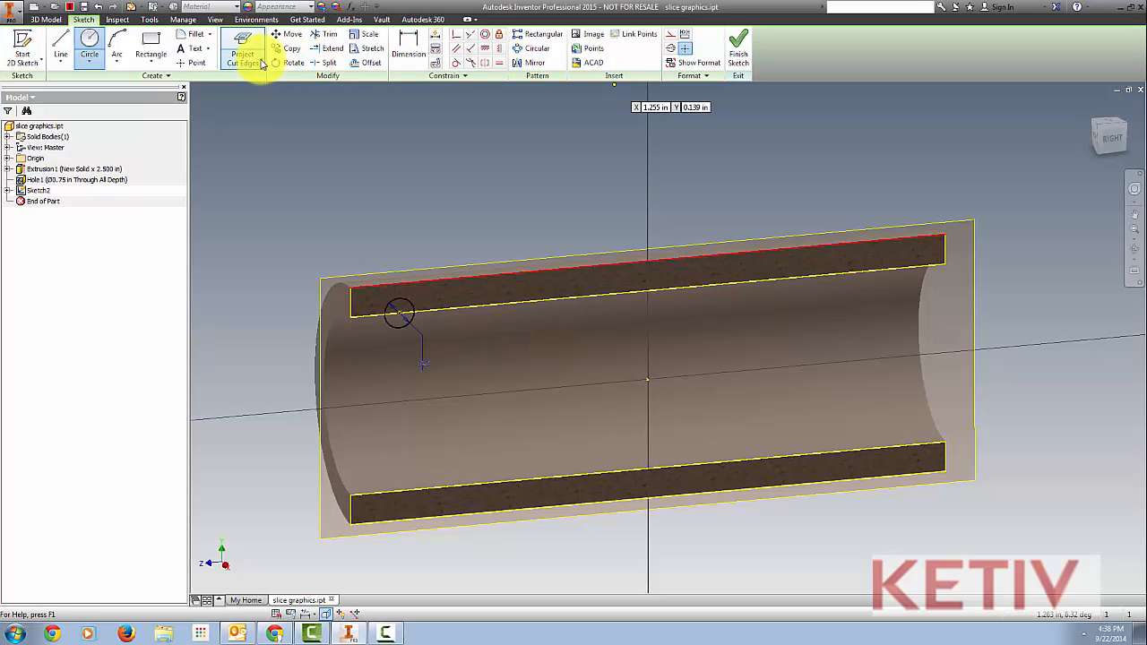
# Project an origin axis and revolve the circle as a full cut groove
pyautogui.click(11, 158)
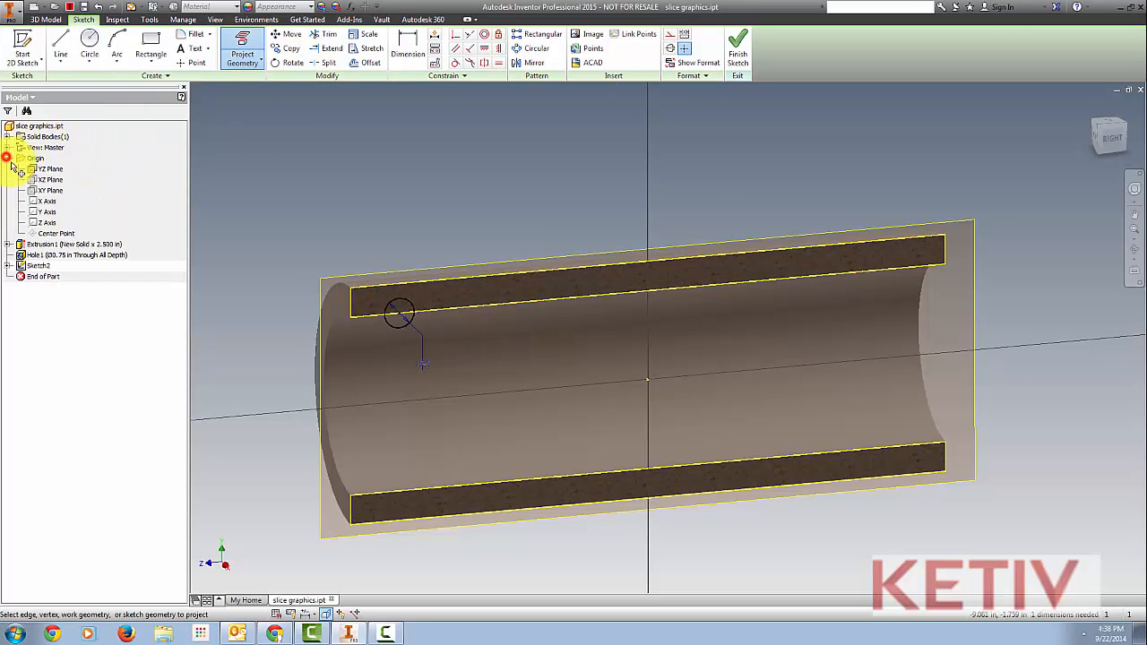
pyautogui.click(47, 222)
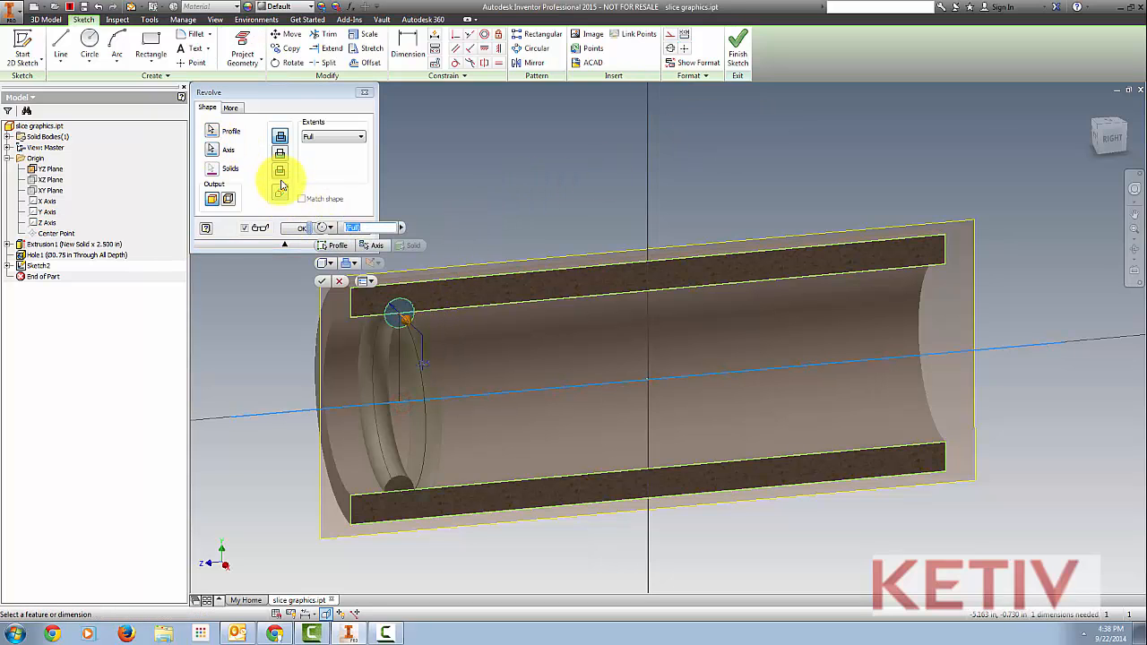
pyautogui.click(296, 228)
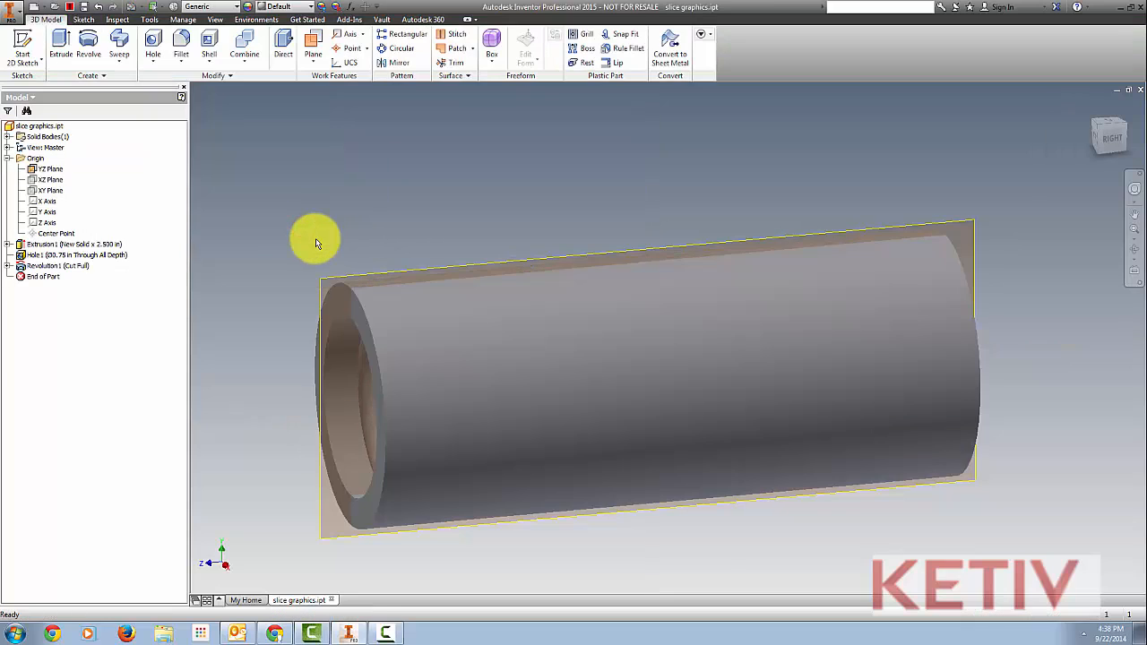